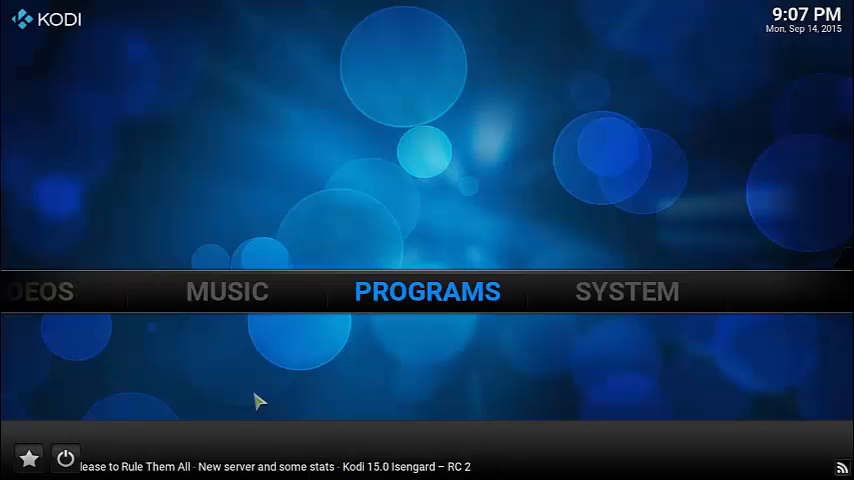
mouse_move(605, 305)
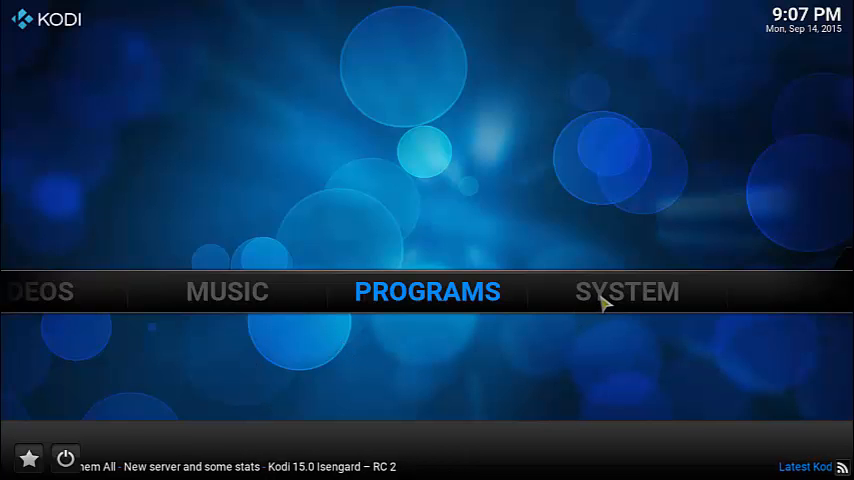
Step: Search Kodi's add-ons for 'pushbullet' from System > Add-ons > Search
left_click(626, 291)
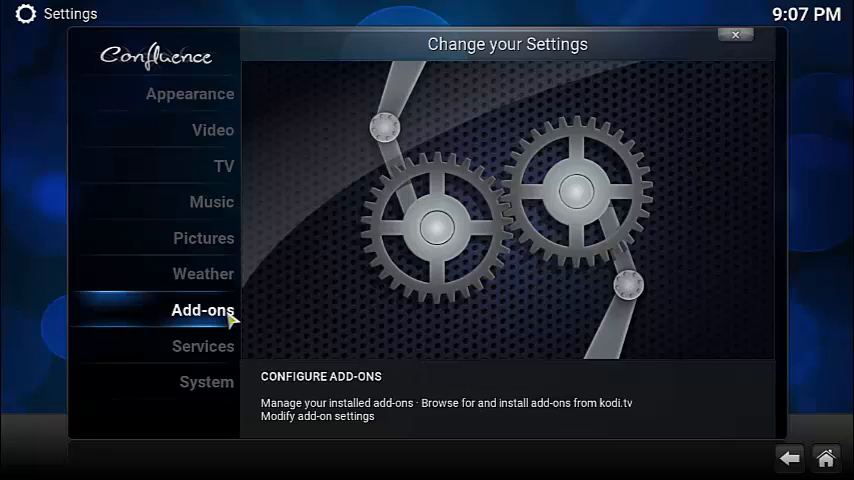
left_click(203, 310)
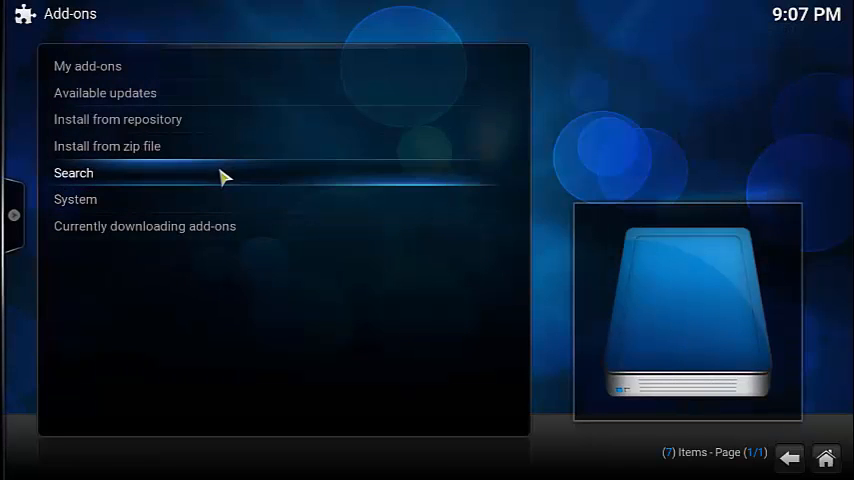
left_click(73, 173)
type("pushbullet")
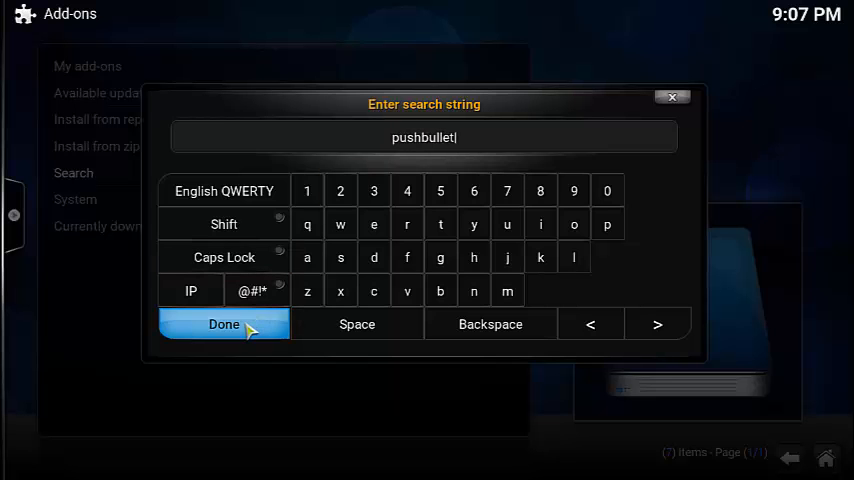
left_click(223, 324)
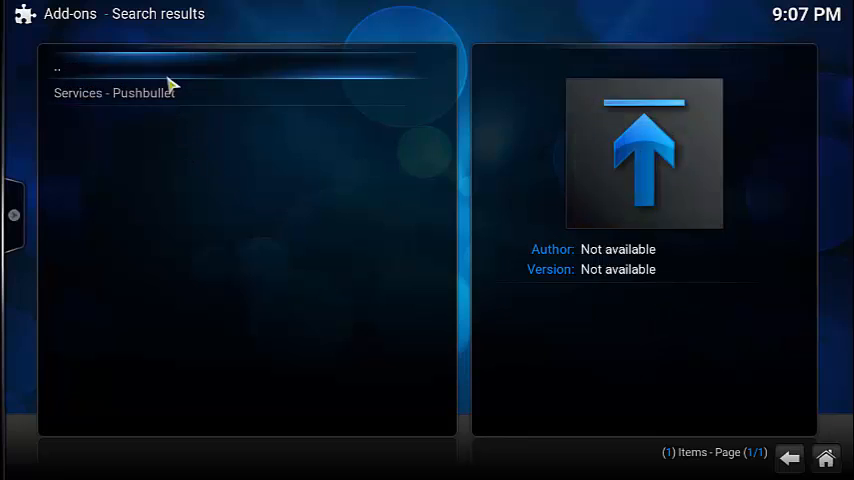
Step: Install the Services - Pushbullet add-on and reopen its settings via Configure
left_click(114, 92)
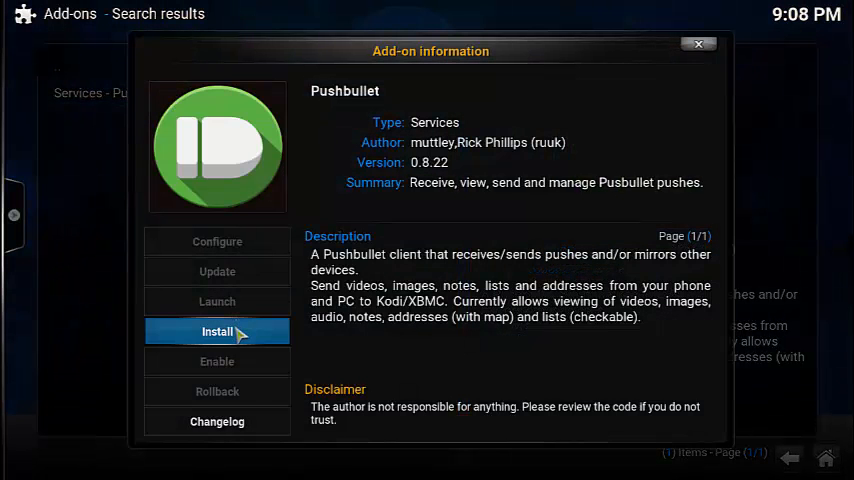
left_click(217, 331)
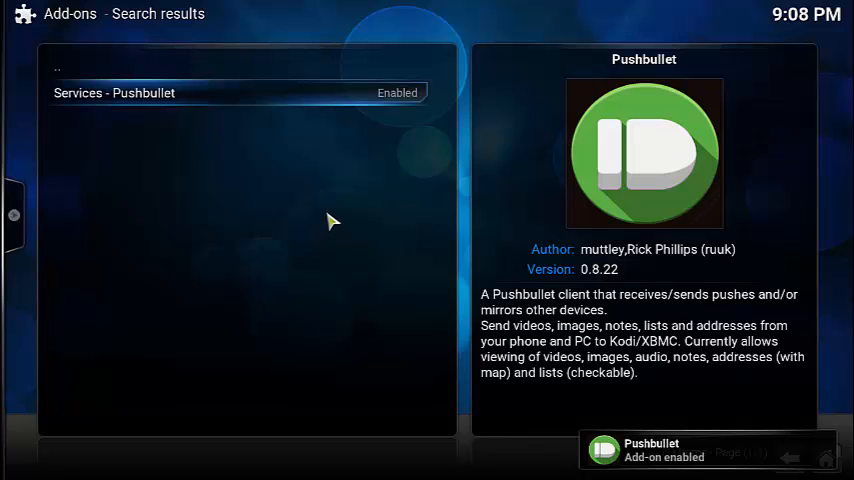
mouse_move(283, 100)
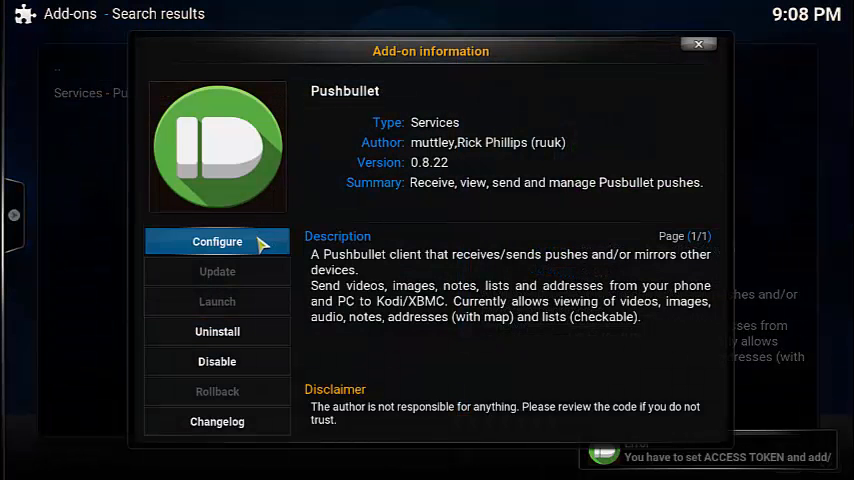
left_click(217, 242)
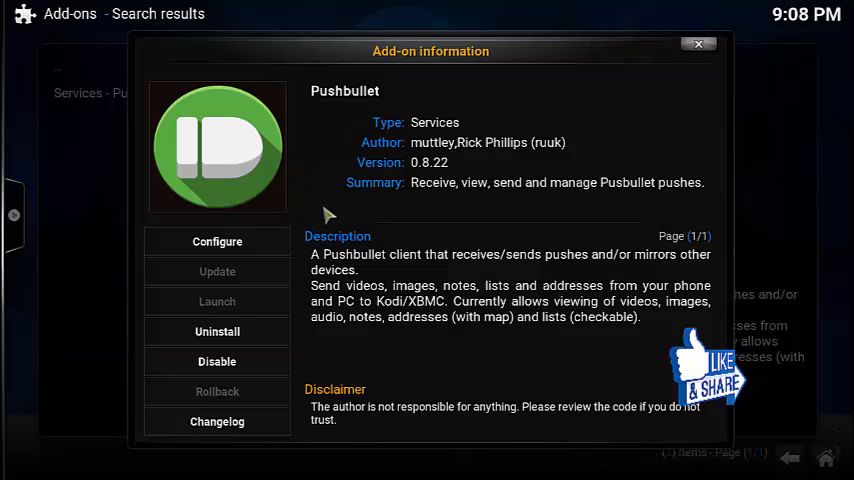
Step: Choose the authorize option to display the Pushbullet pairing code
left_click(217, 241)
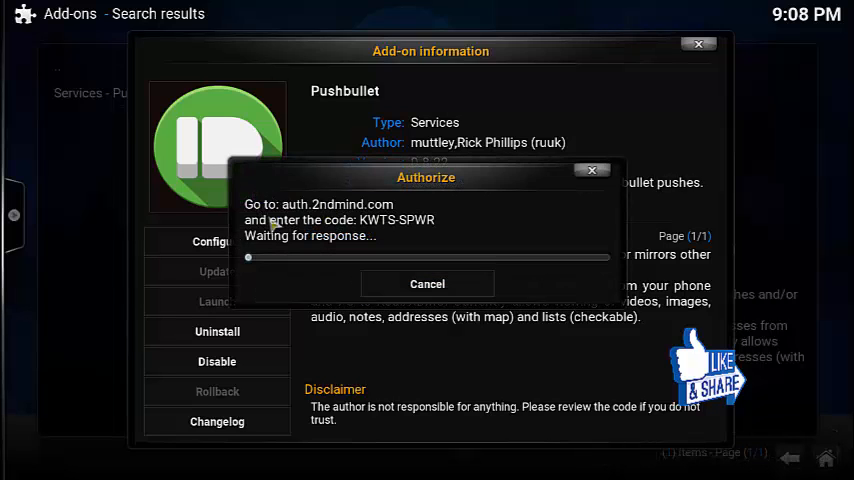
mouse_move(395, 210)
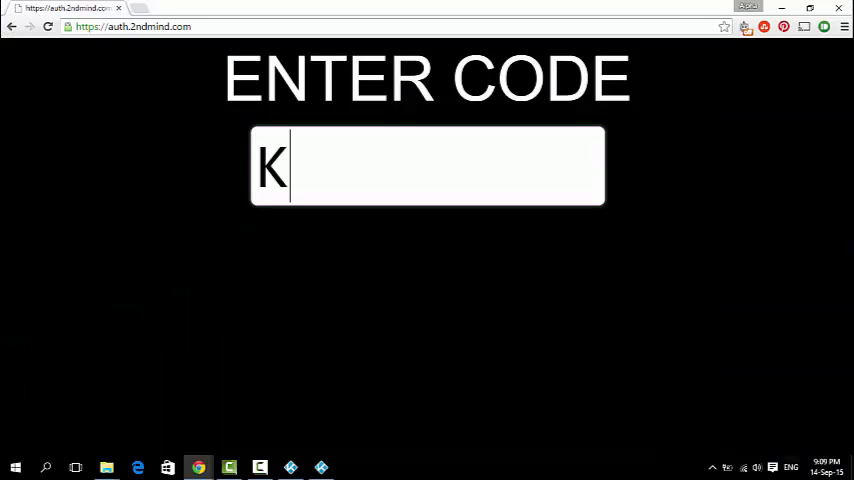
Step: Enter the pairing code at auth.2ndmind.com and approve Kodi's Pushbullet access
type("WTS")
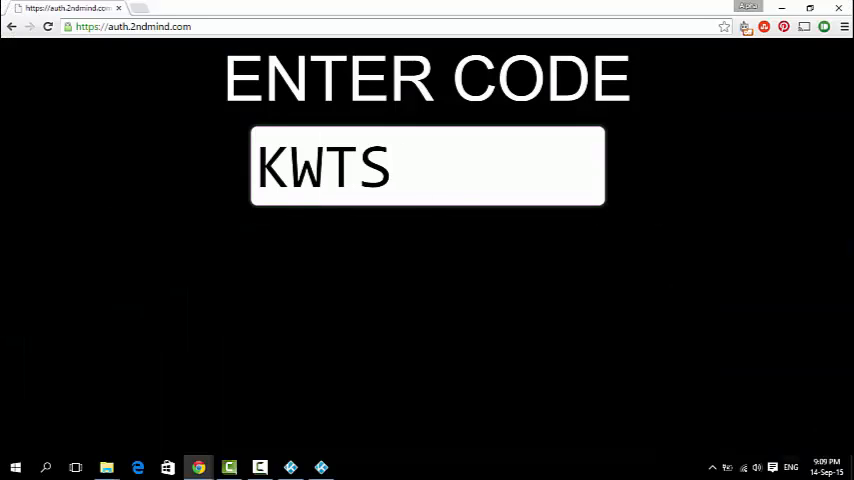
type("SSPWR")
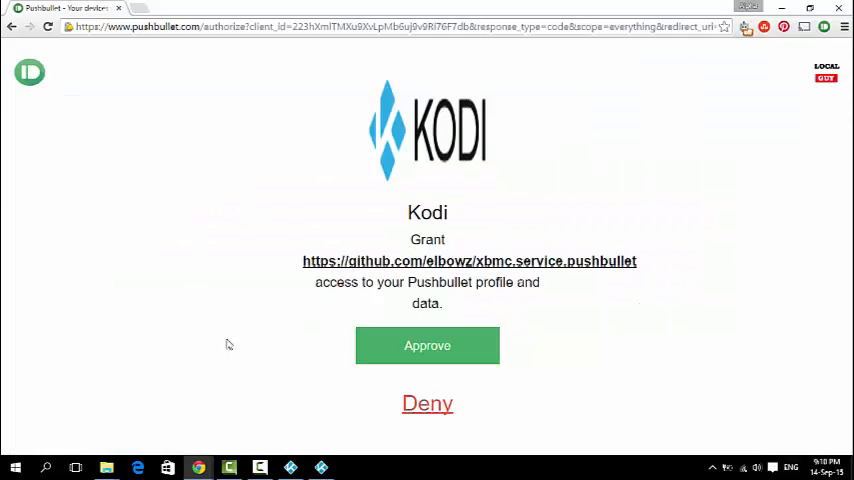
mouse_move(332, 373)
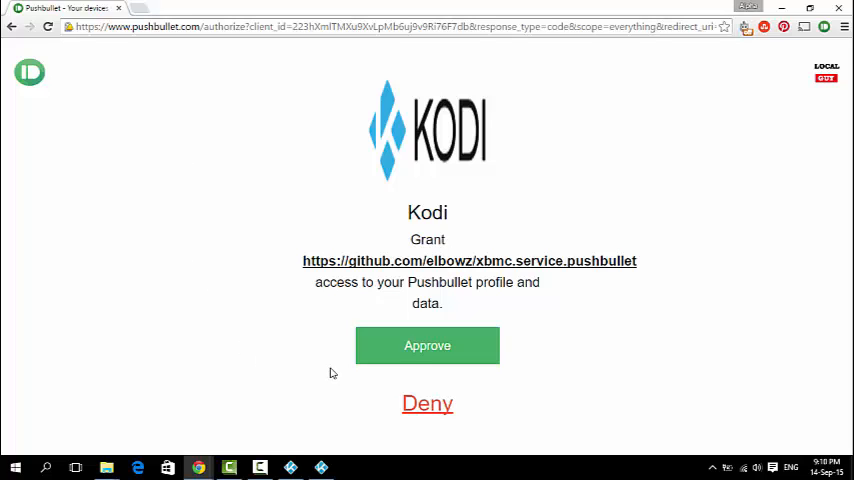
left_click(427, 345)
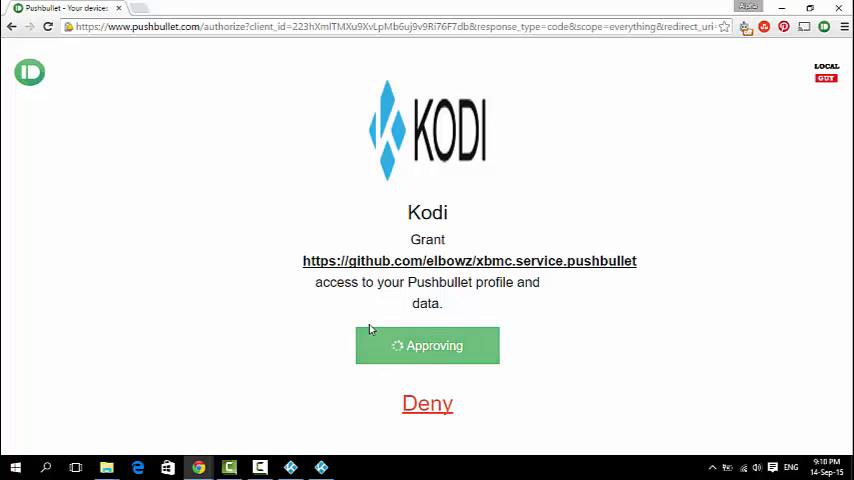
left_click(427, 345)
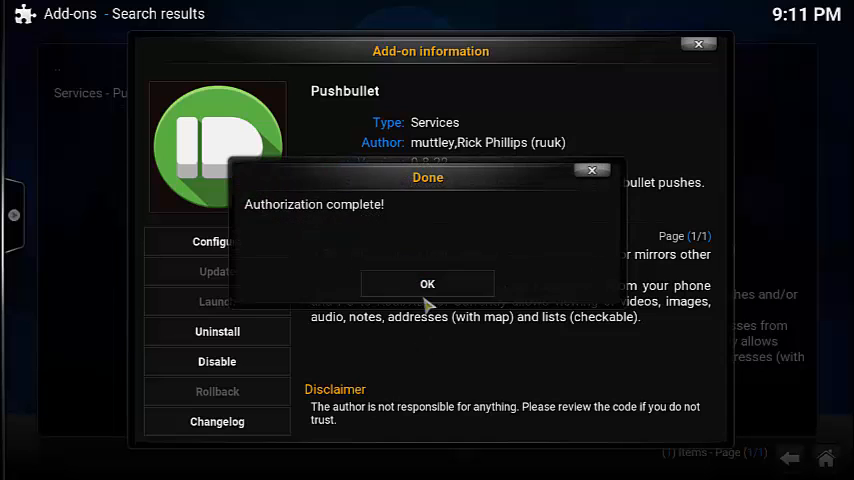
mouse_move(402, 305)
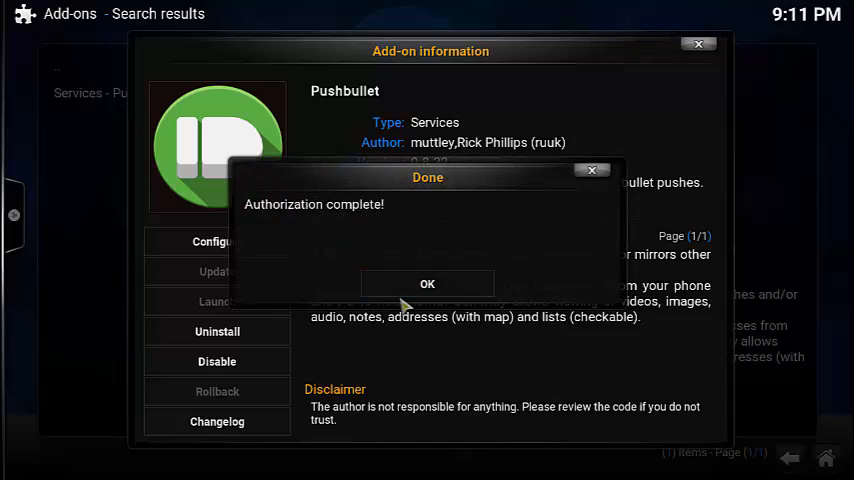
Step: Link Kodi as Pushbullet device 'Kodi Device 2' and close the add-on information
left_click(427, 283)
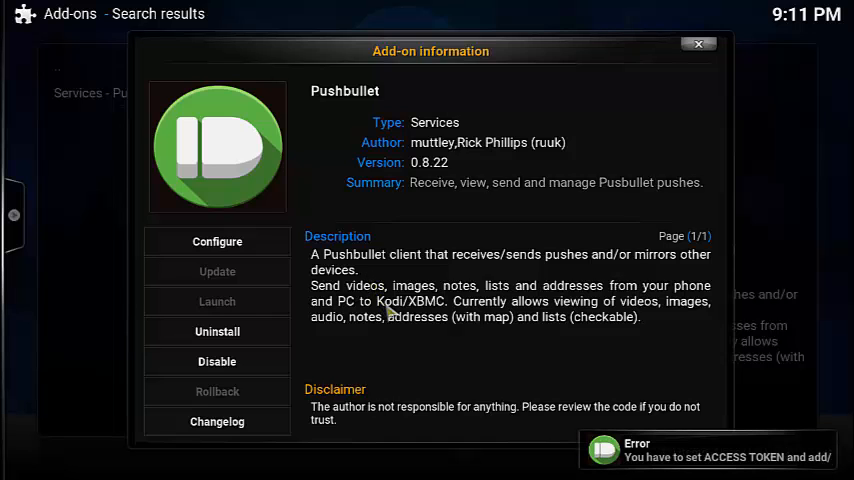
left_click(217, 241)
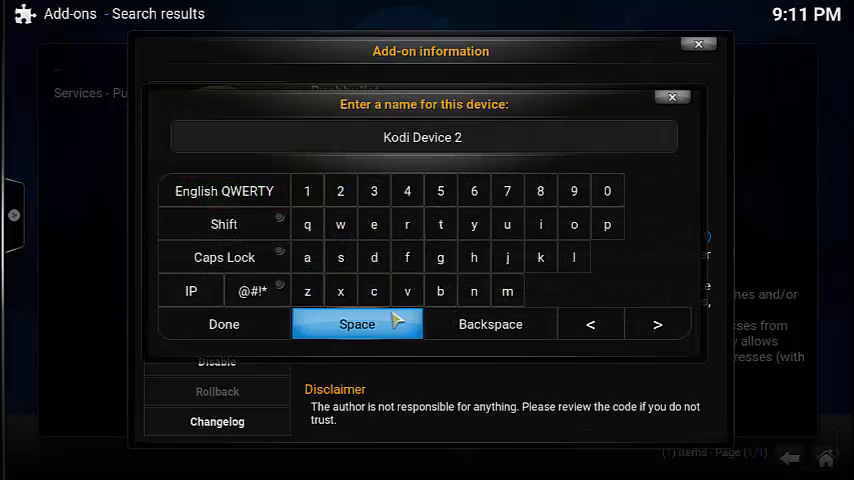
left_click(223, 323)
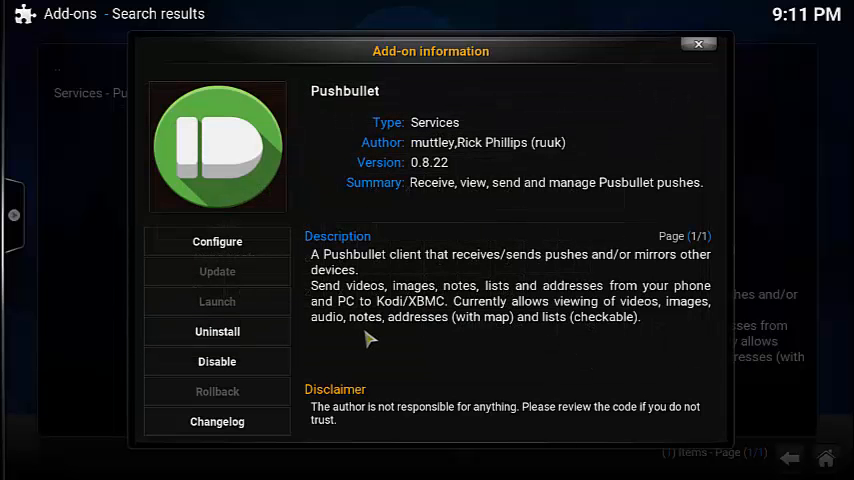
mouse_move(362, 331)
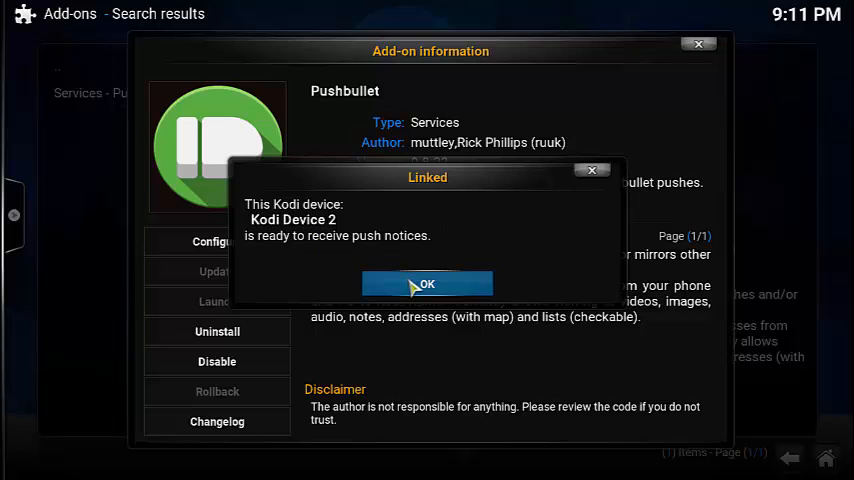
left_click(427, 284)
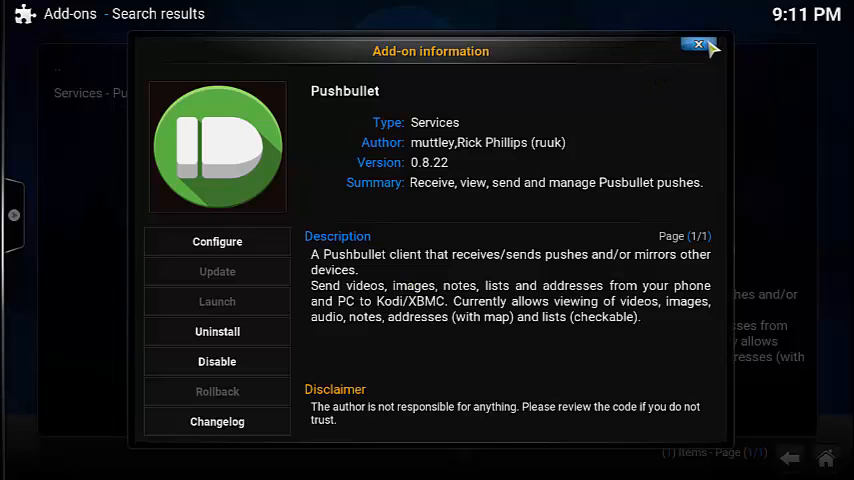
left_click(699, 45)
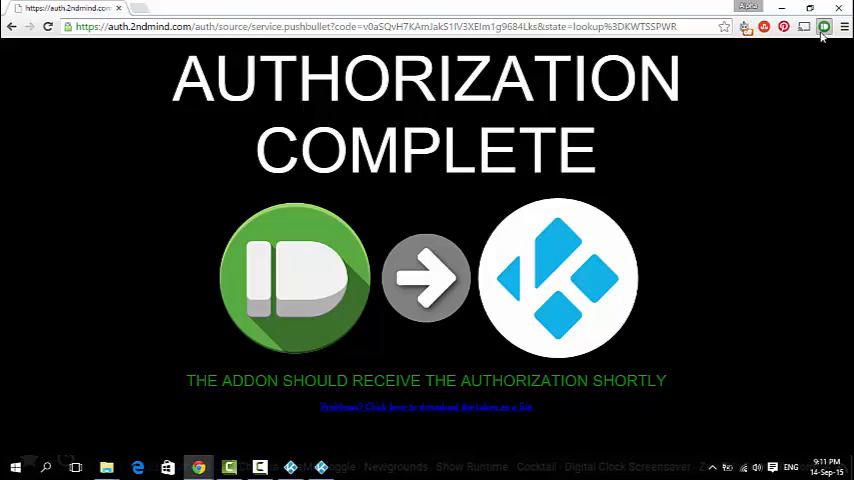
Step: Open the Pushbullet extension's devices list showing Kodi Device 2
left_click(823, 27)
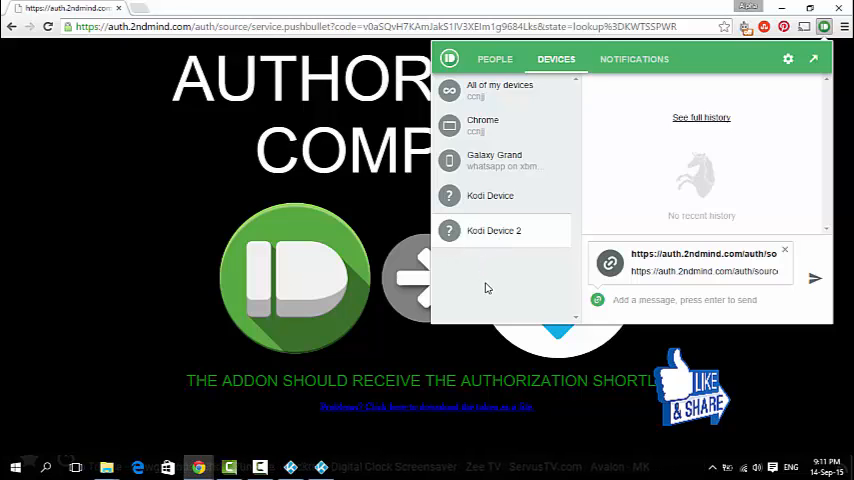
mouse_move(250, 140)
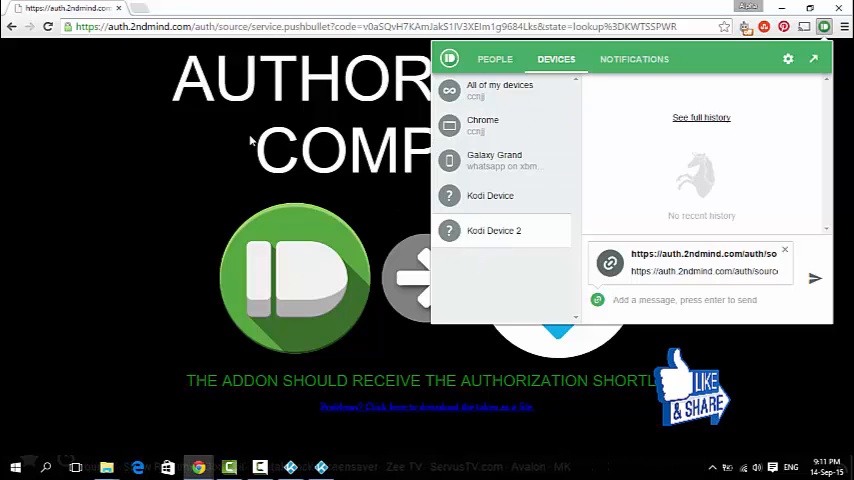